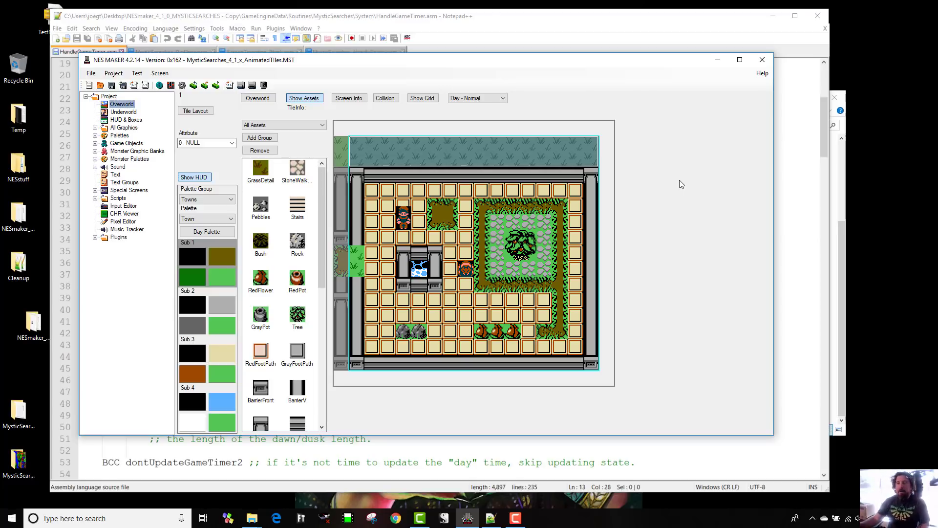
Launch the built game in Mesen on the courtyard screen, then stop it.
left_click(241, 85)
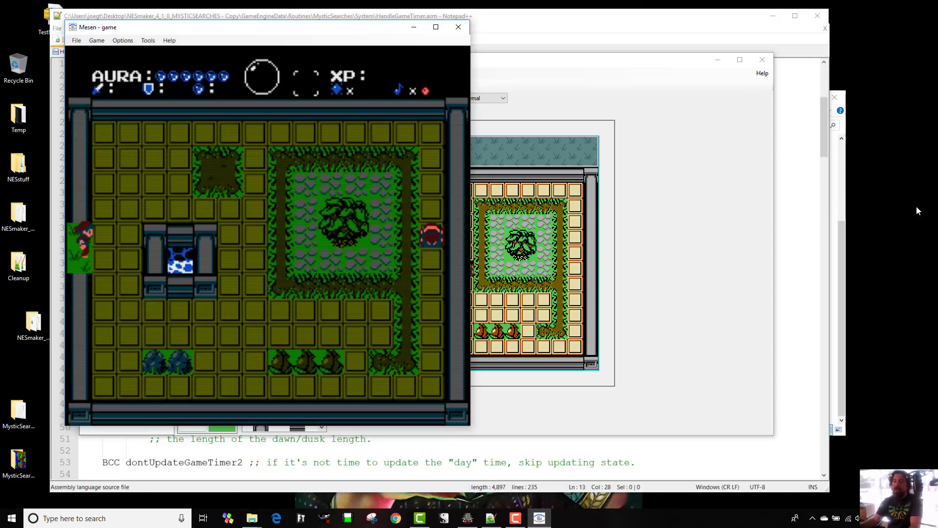
left_click(458, 27)
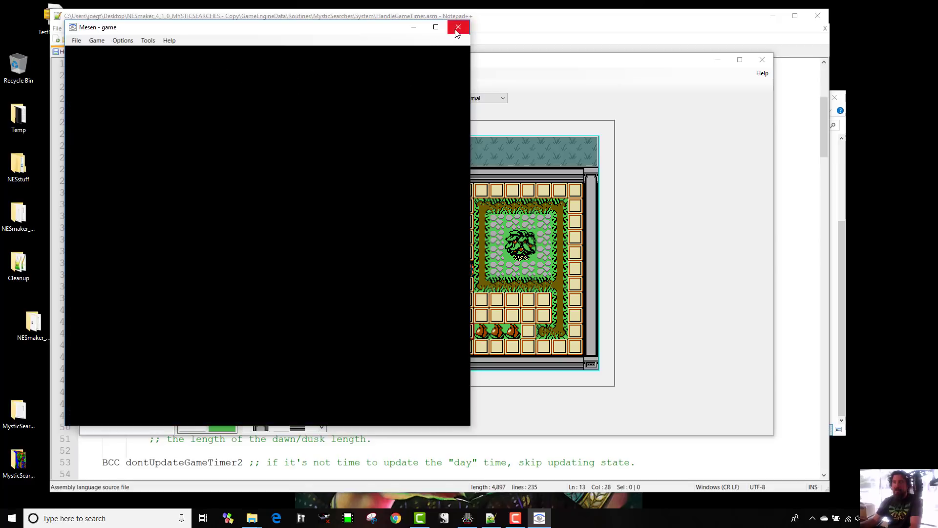
Close Mesen and open Screen Transition 00's blank script from Script Settings.
left_click(457, 27)
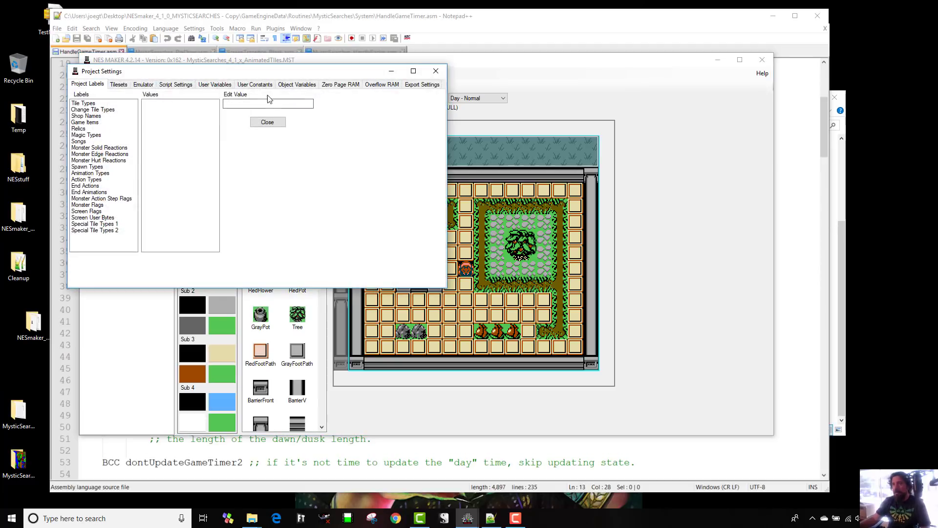
left_click(175, 83)
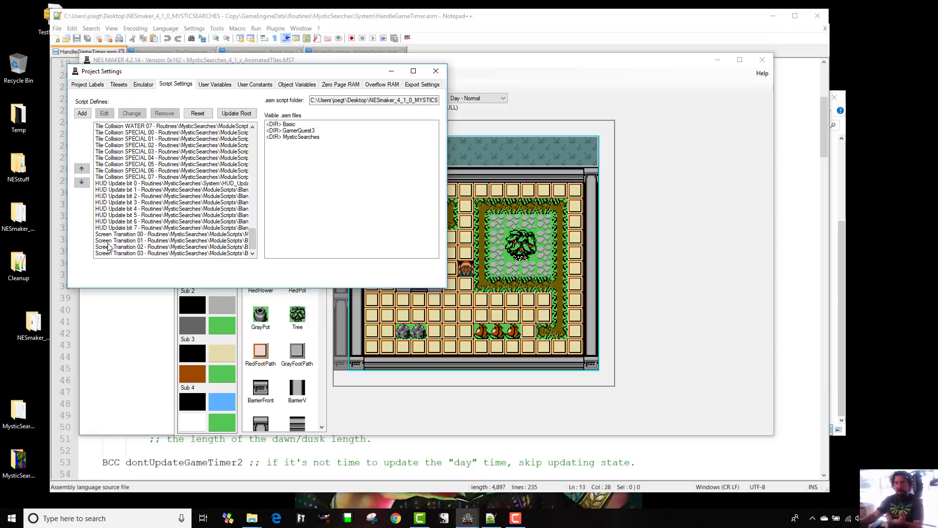
left_click(170, 234)
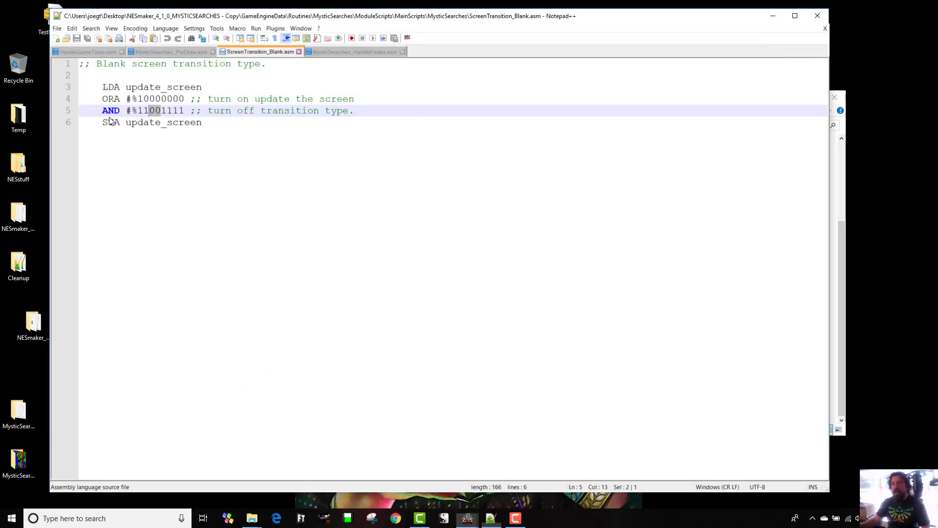
Highlight the transition-type bits in line 5's AND mask, then return to NESmaker.
left_click_drag(102, 87, 202, 122)
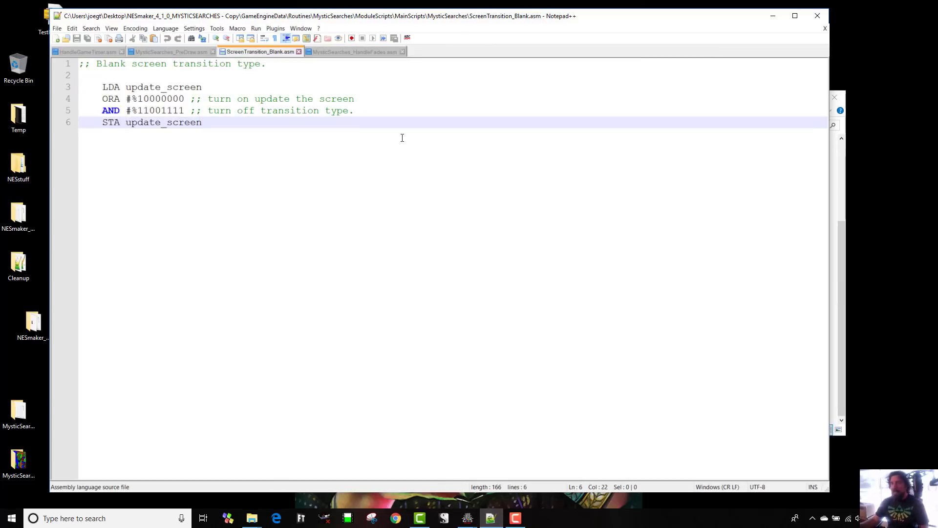
left_click(151, 110)
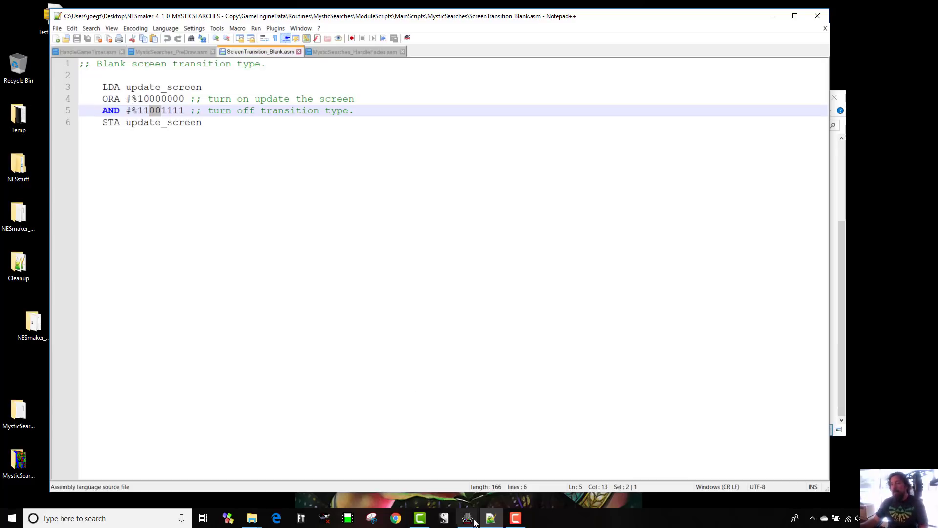
mouse_move(467, 517)
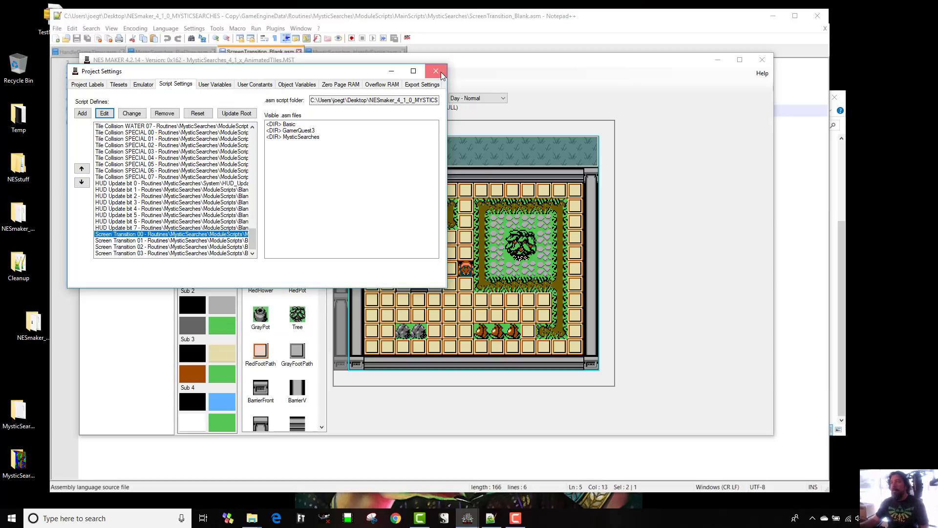
Close Project Settings and scroll through MysticSearches_HandleFades.asm's fade-out and fade-in routines.
left_click(435, 71)
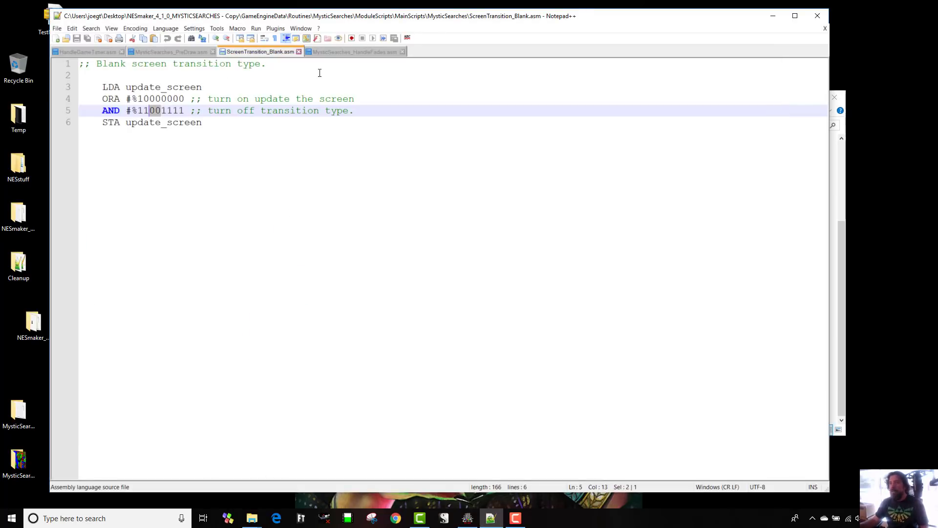
left_click(354, 51)
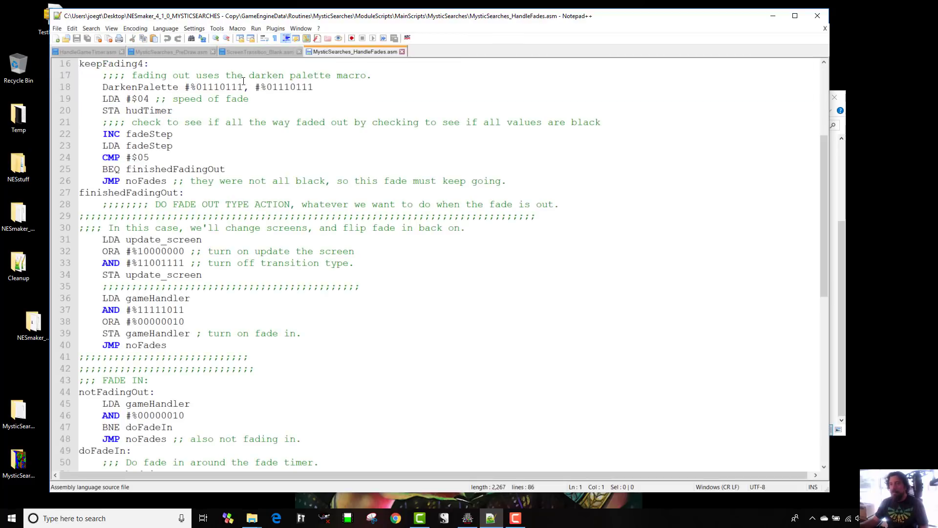
scroll("up", 3)
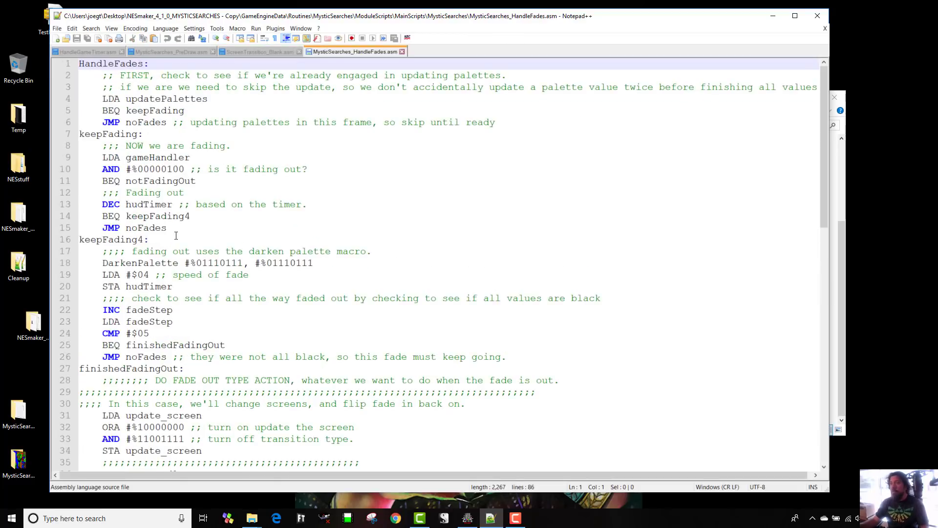
scroll("down", 3)
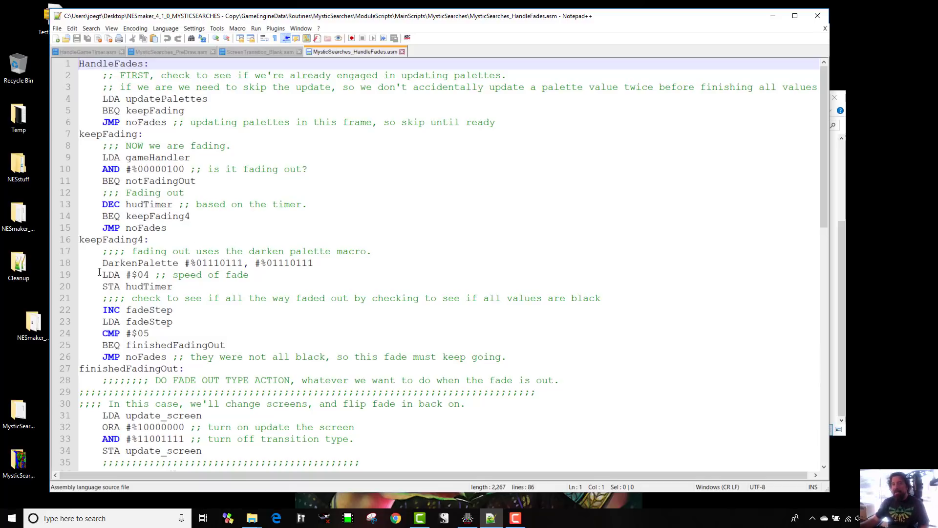
scroll("down", 3)
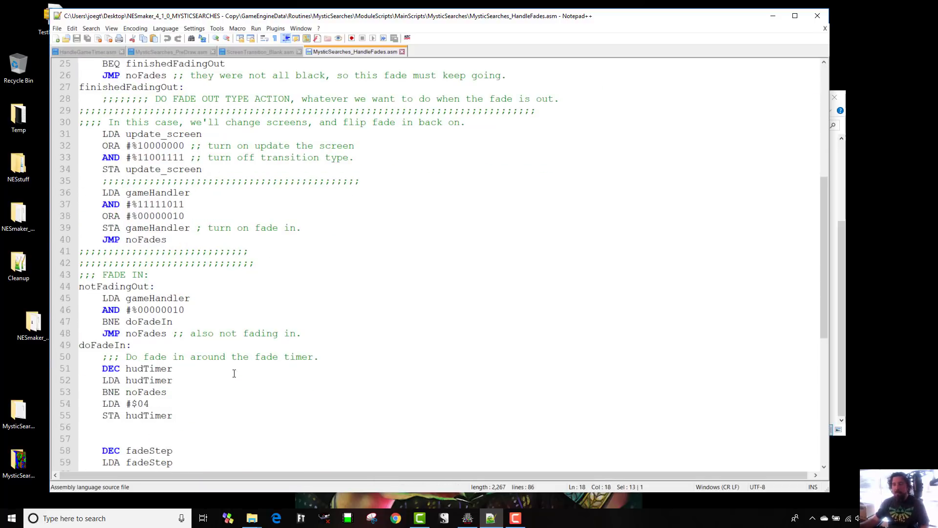
scroll("down", 3)
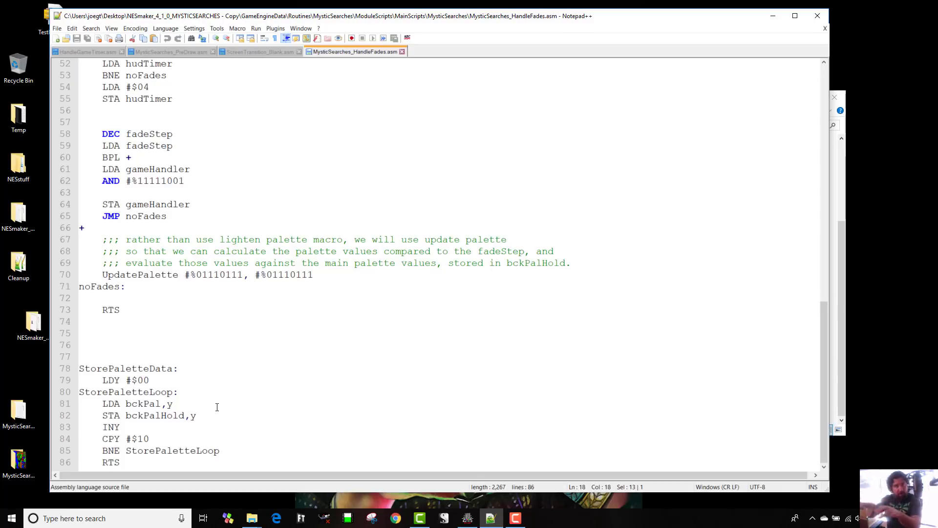
scroll("up", 3)
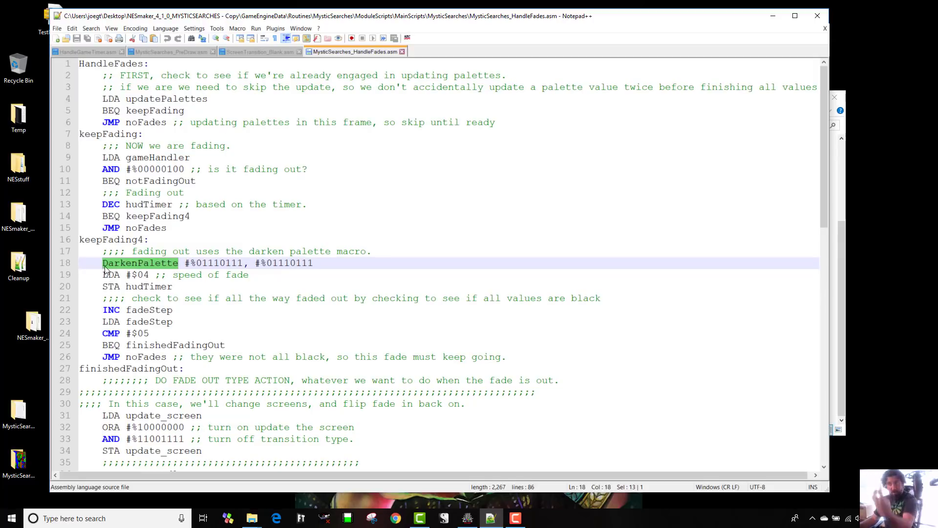
left_click(111, 333)
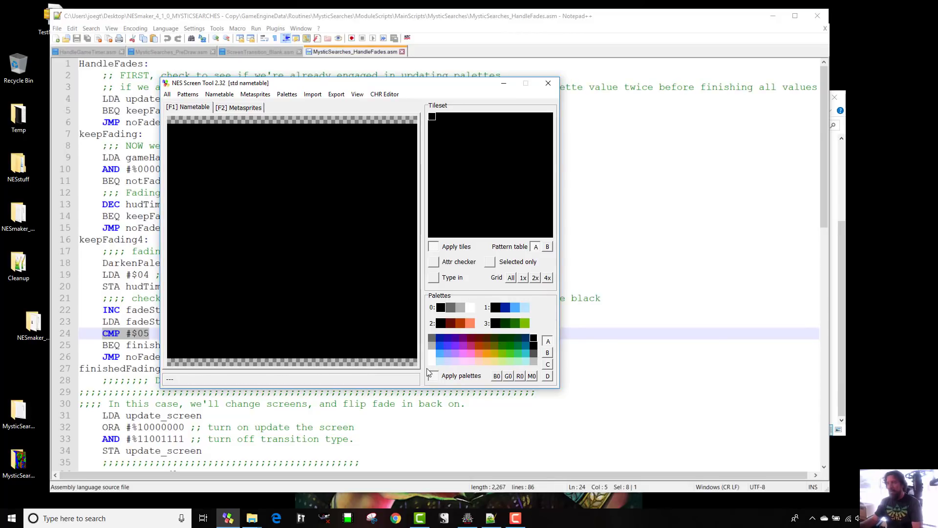
mouse_move(451, 348)
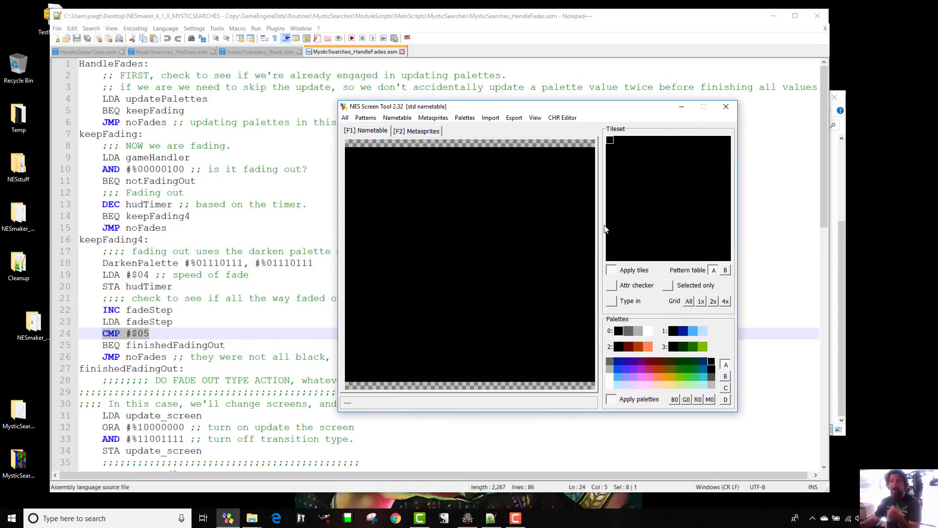
mouse_move(701, 279)
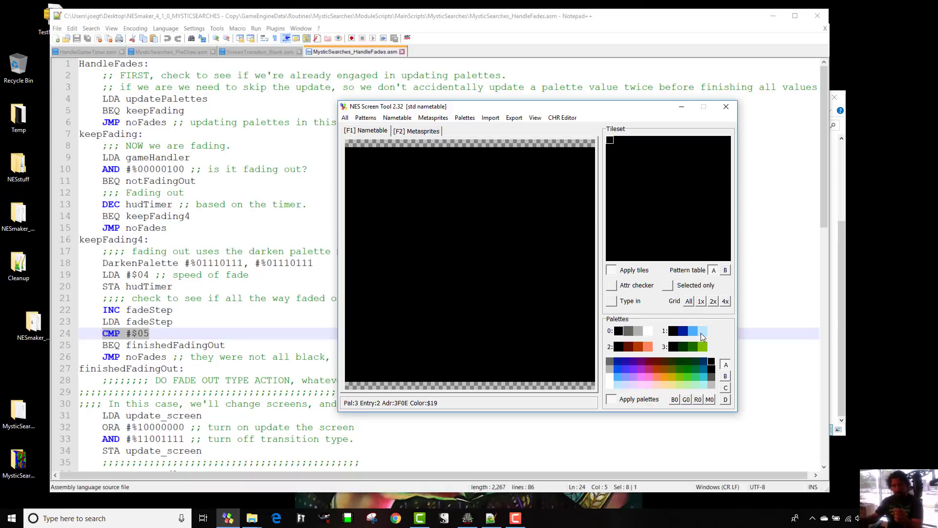
Scroll through NES Screen Tool's palettes beside the fade script.
scroll("down", 3)
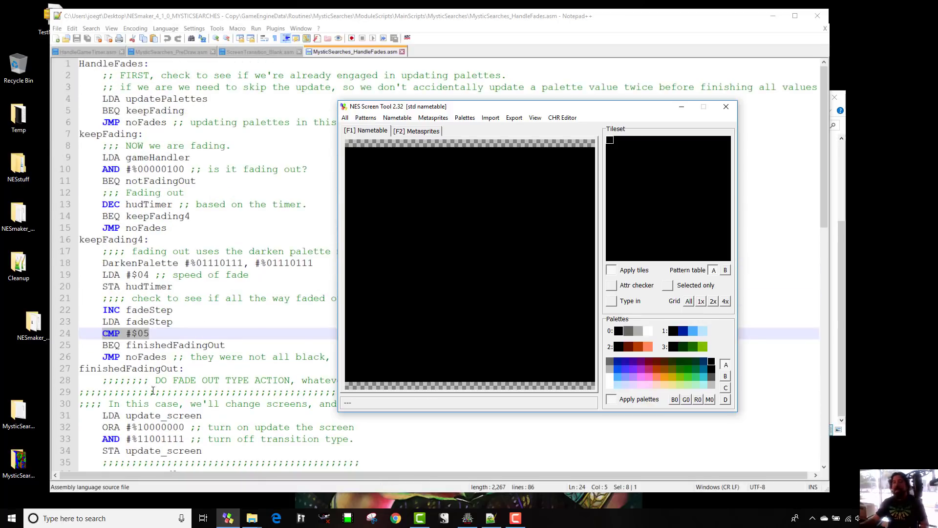
scroll("down", 3)
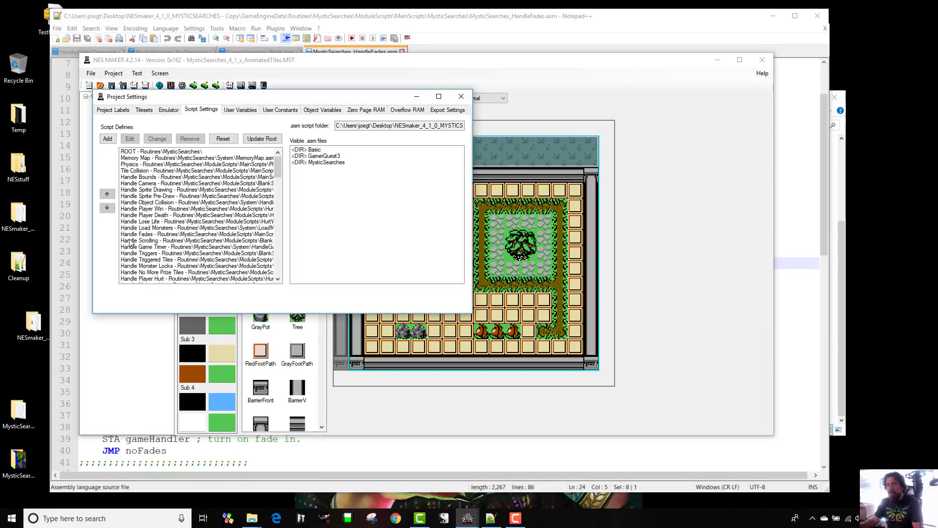
Open the Handle Game Timer script and highlight the DayNightSpeed constant.
left_click(197, 246)
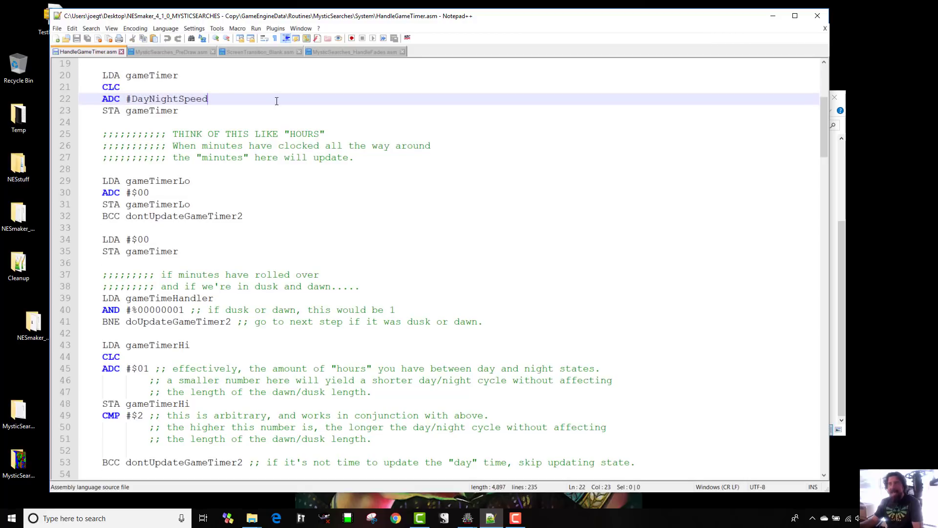
double_click(166, 99)
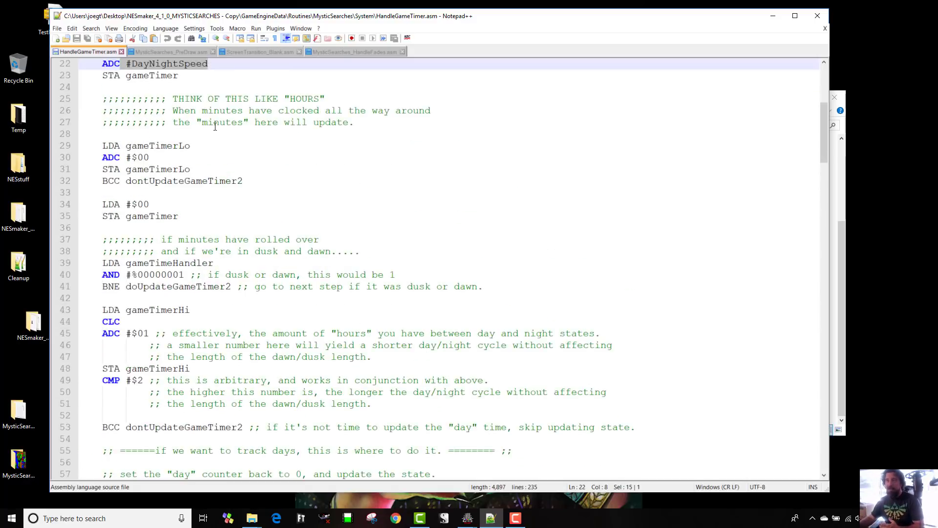
scroll("up", 3)
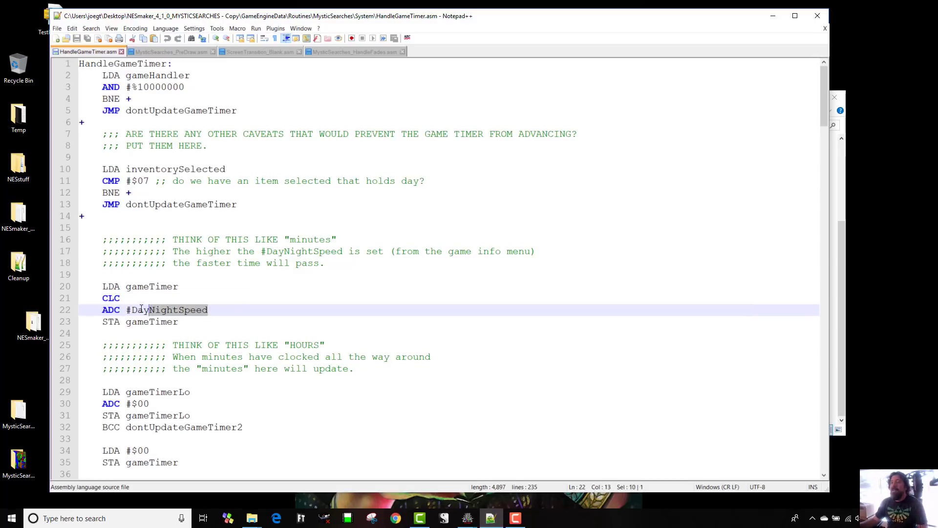
double_click(169, 309)
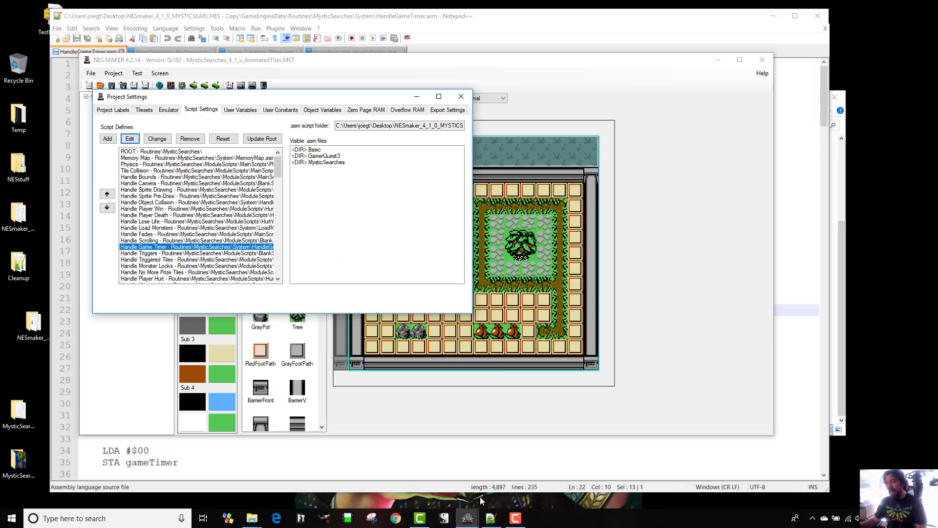
Open Initial Data to check the Day / Night Cycle Speed value.
left_click(460, 96)
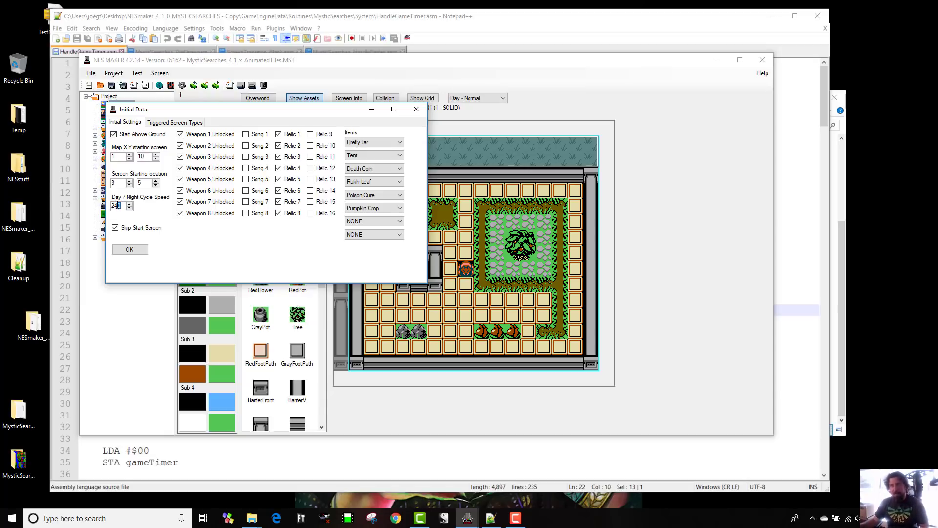
mouse_move(431, 464)
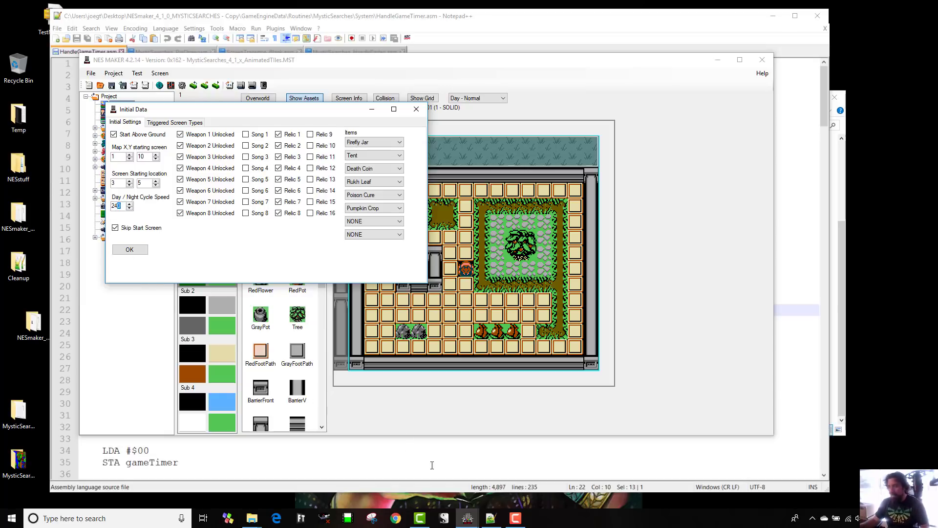
mouse_move(491, 517)
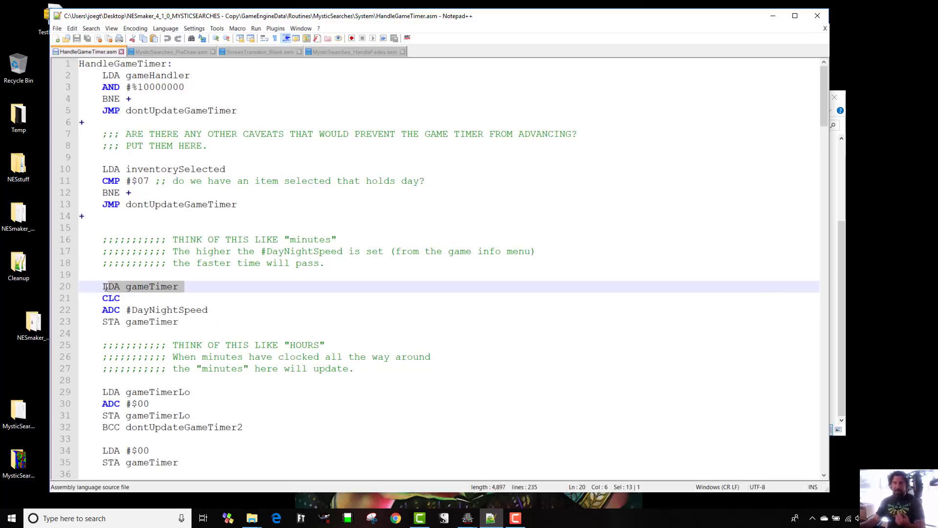
scroll("down", 3)
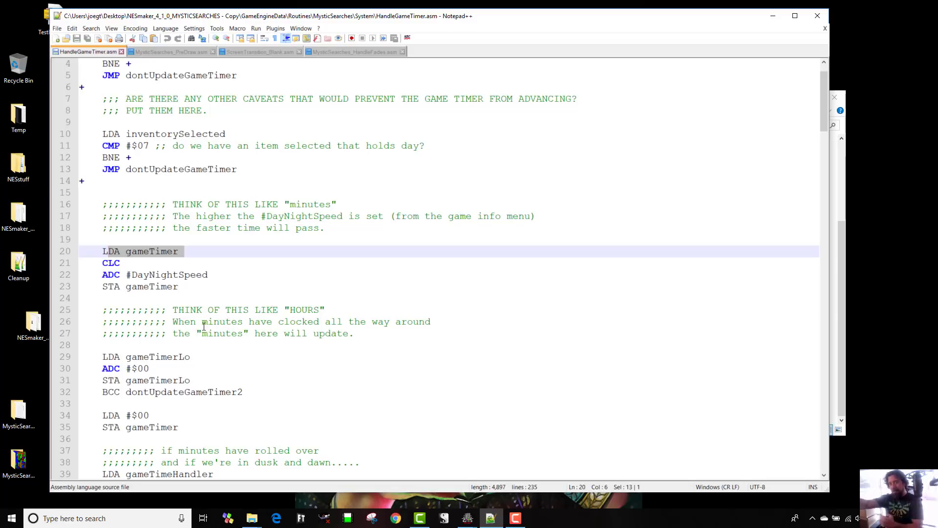
scroll("down", 3)
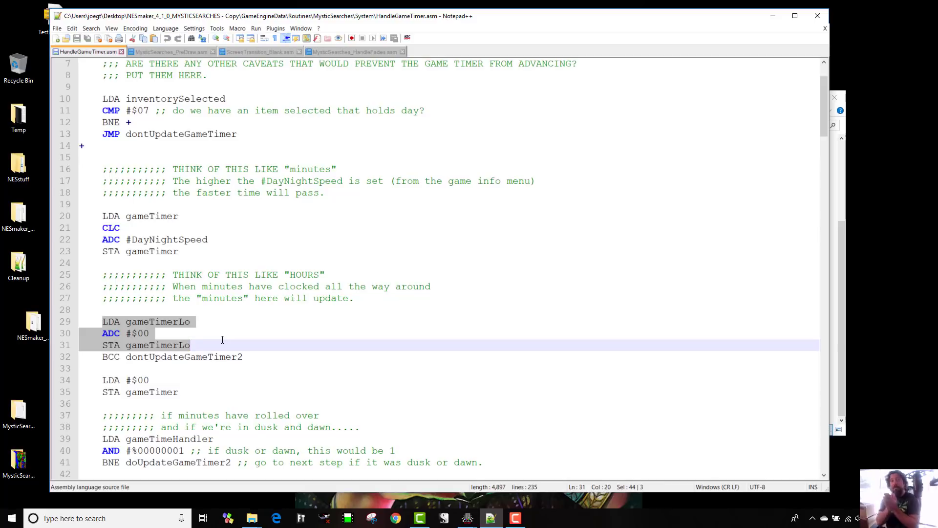
Scroll through the game timer script's dusk and night palette handling.
scroll("down", 3)
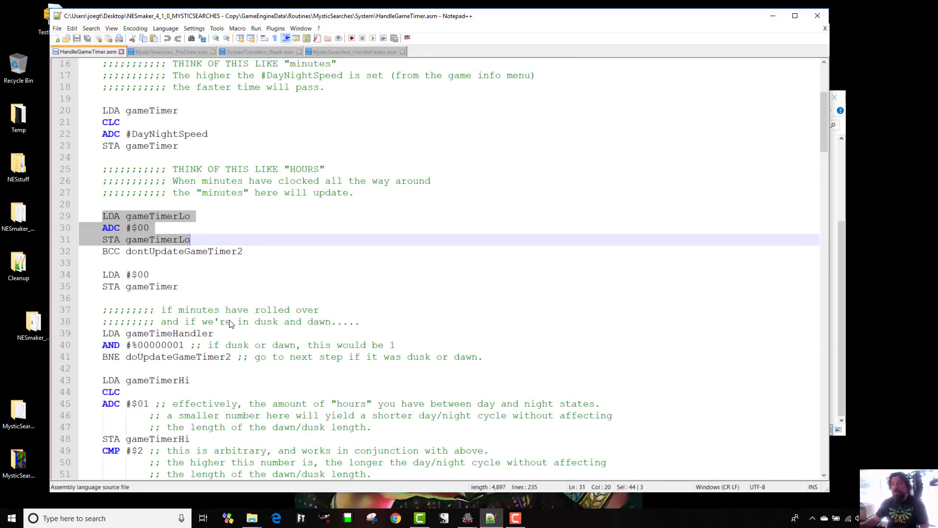
scroll("down", 3)
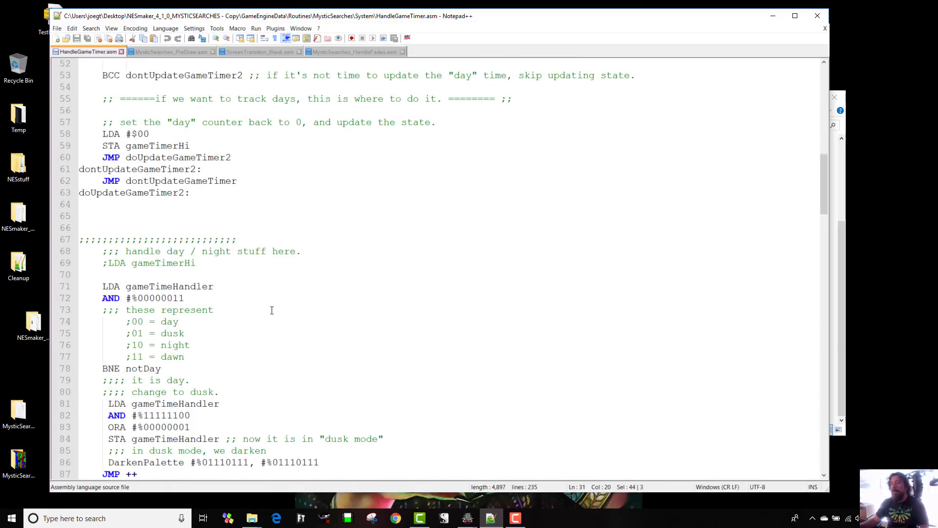
scroll("down", 3)
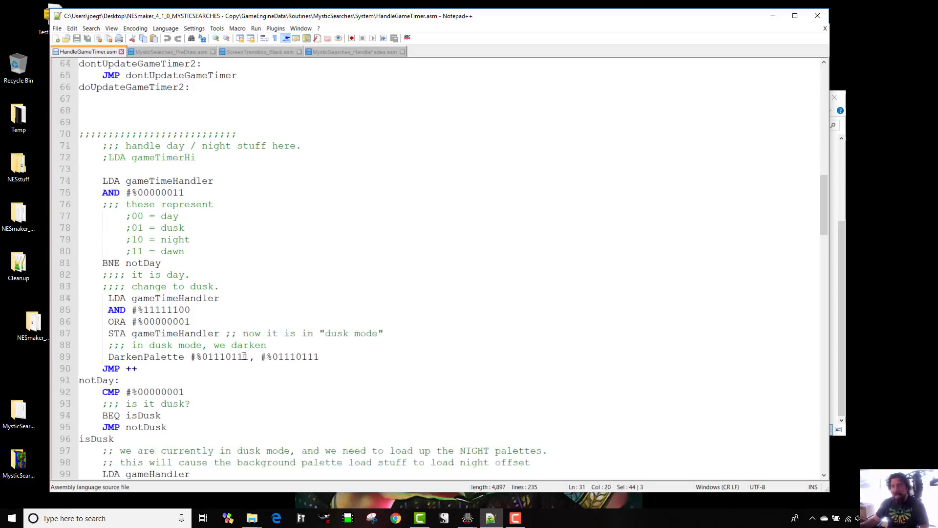
scroll("down", 3)
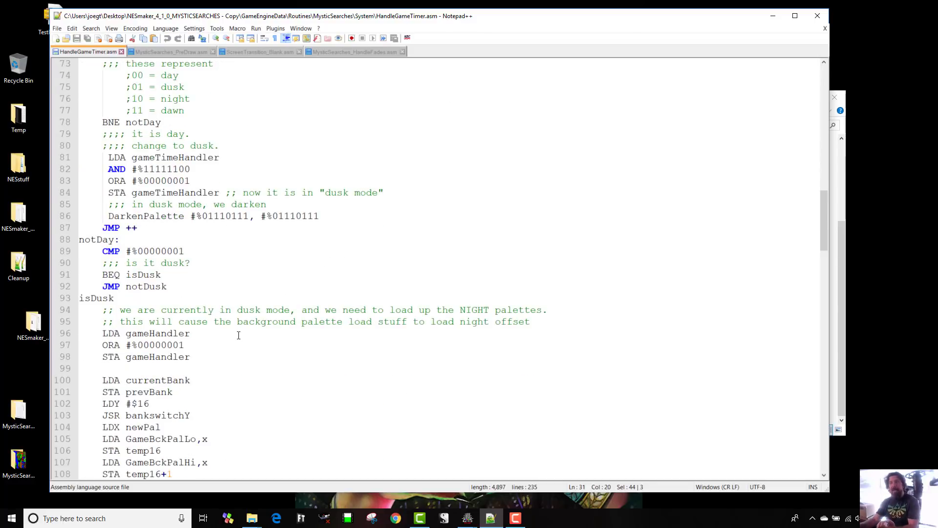
mouse_move(260, 311)
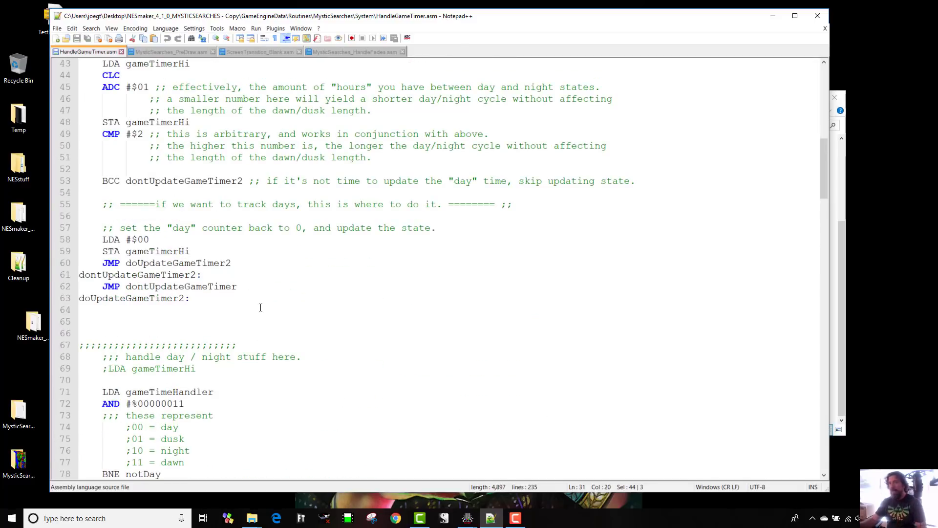
scroll("up", 3)
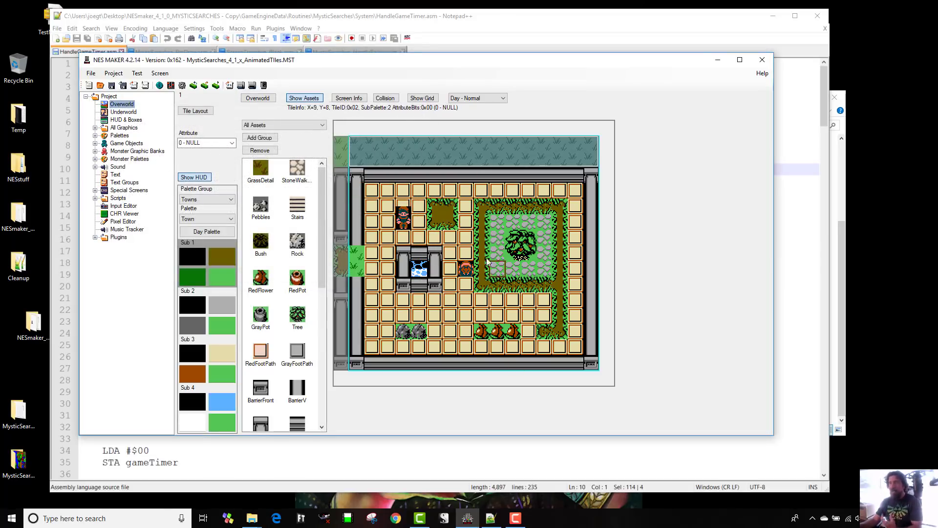
Toggle the courtyard screen between Day - Normal and Night - Normal, ending on night.
left_click(477, 98)
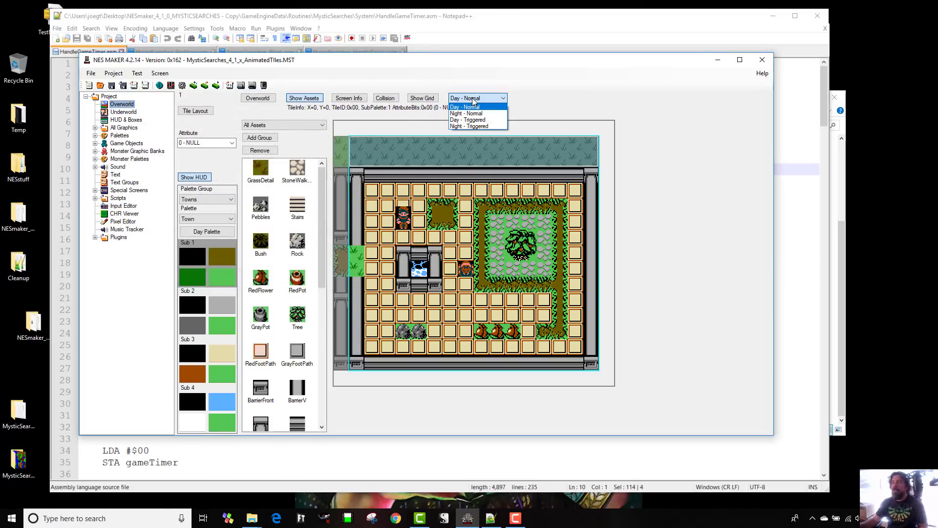
left_click(466, 113)
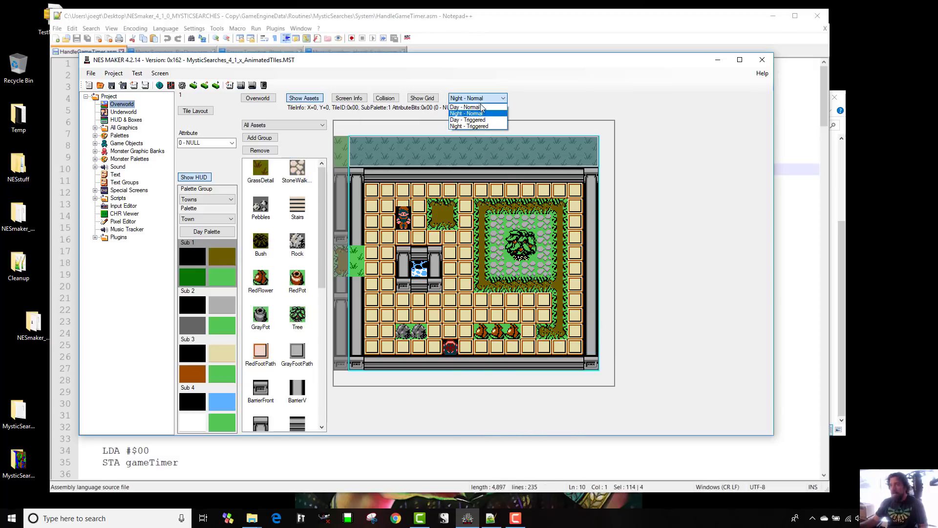
left_click(466, 106)
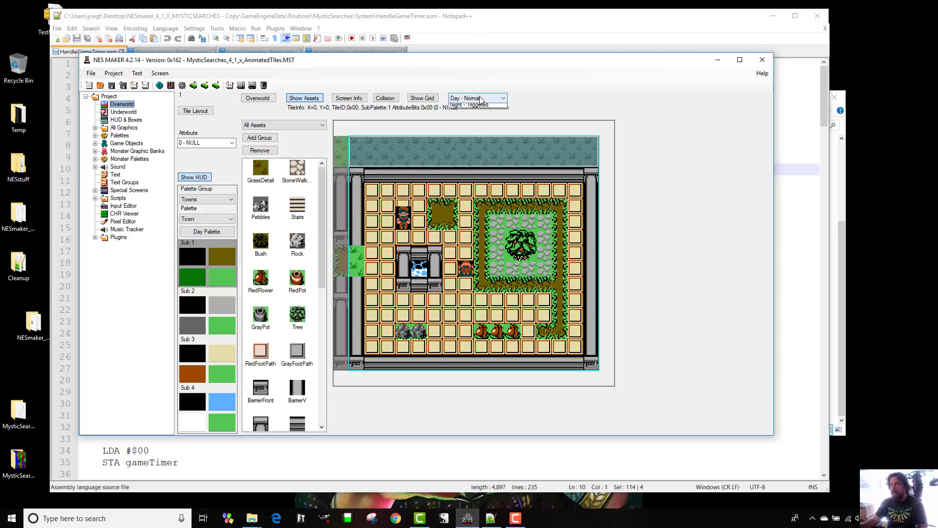
left_click(475, 104)
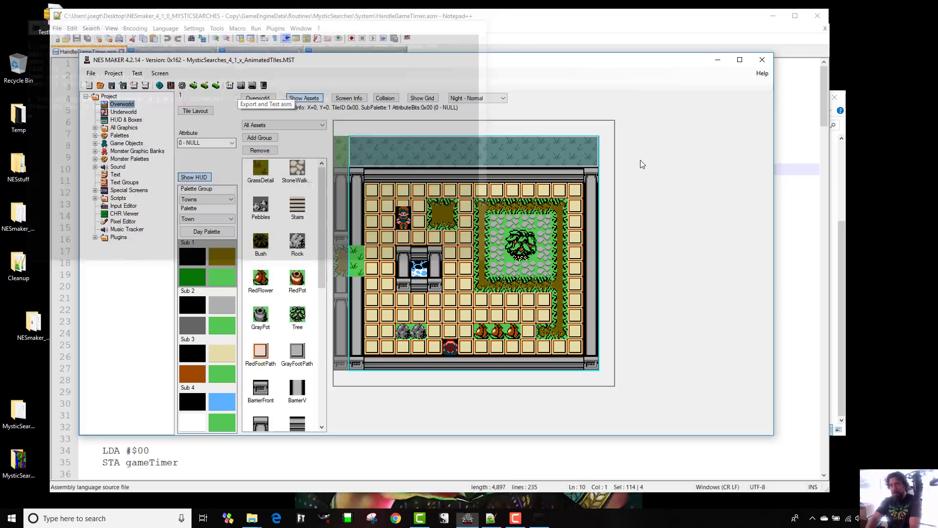
Export the project and test it in Mesen.
left_click(266, 103)
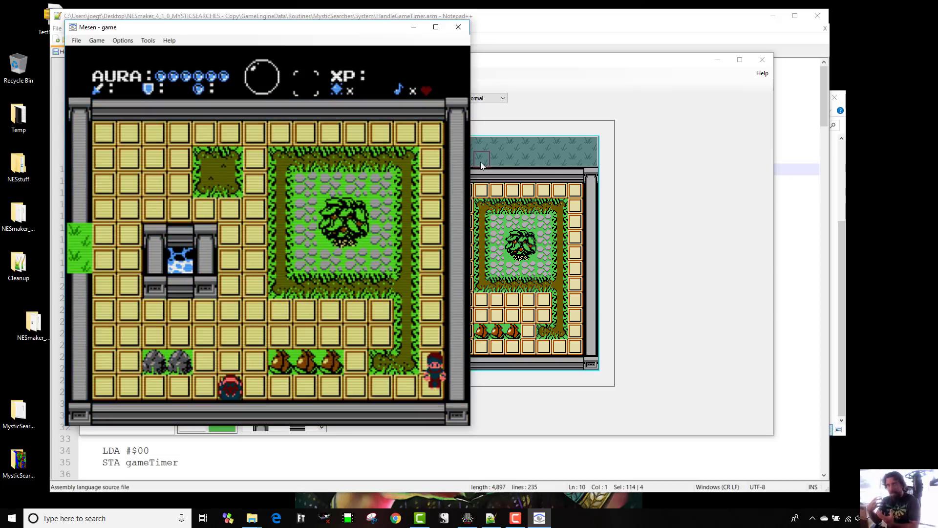
mouse_move(428, 83)
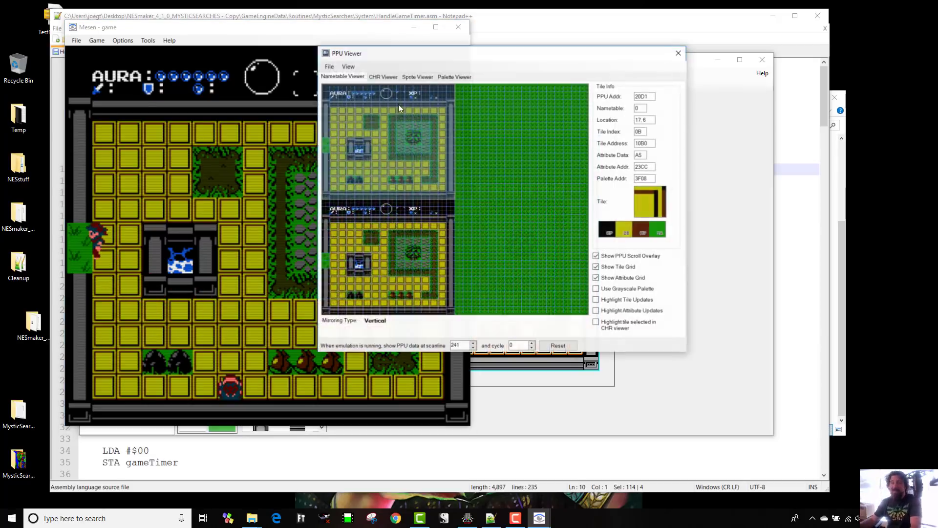
Inspect the game's tile graphics in Mesen's CHR Viewer, then close the PPU Viewer.
left_click(382, 77)
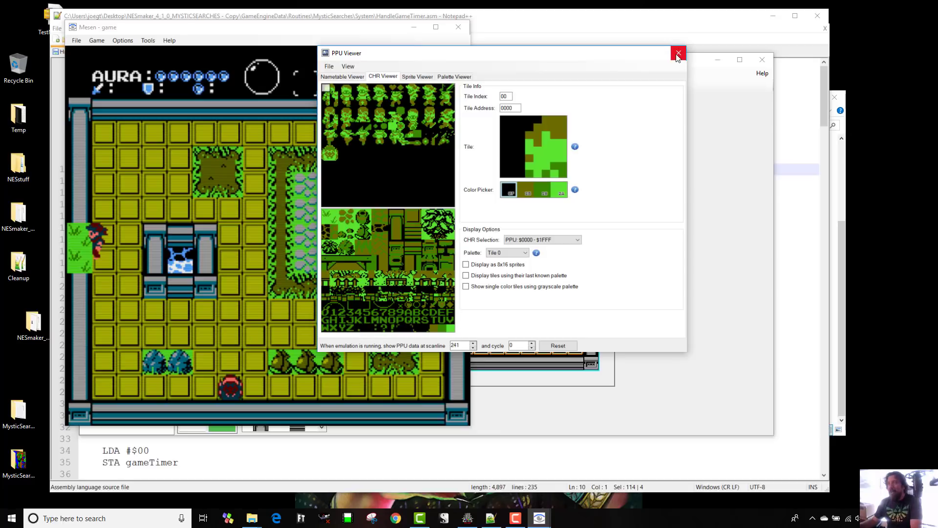
left_click(678, 54)
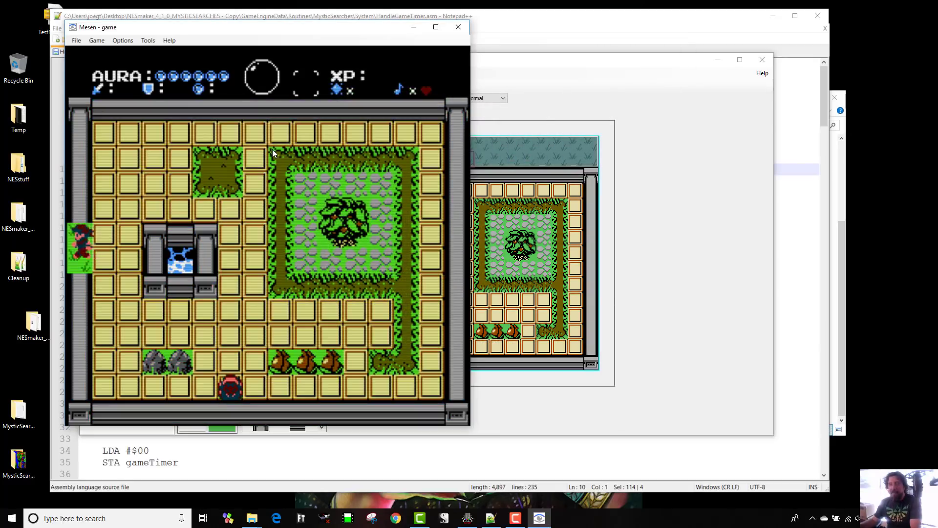